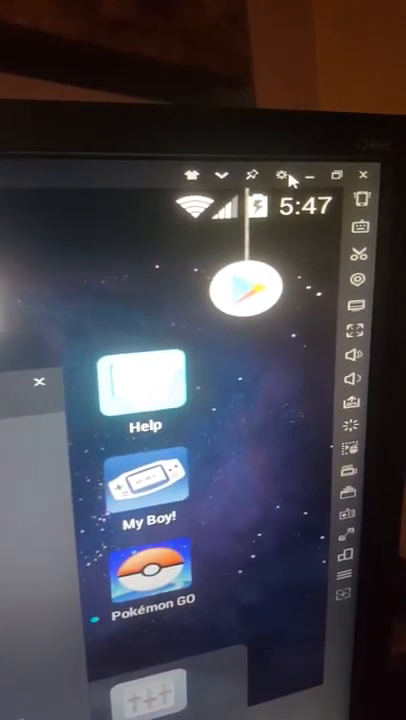
Show Nox System settings on the General page listing Root startup and Language
click(280, 176)
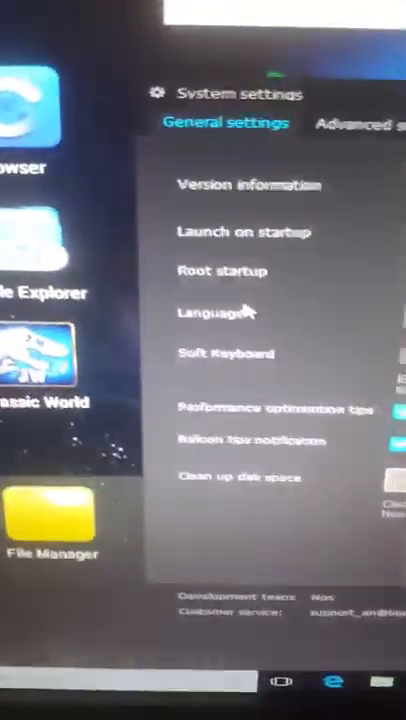